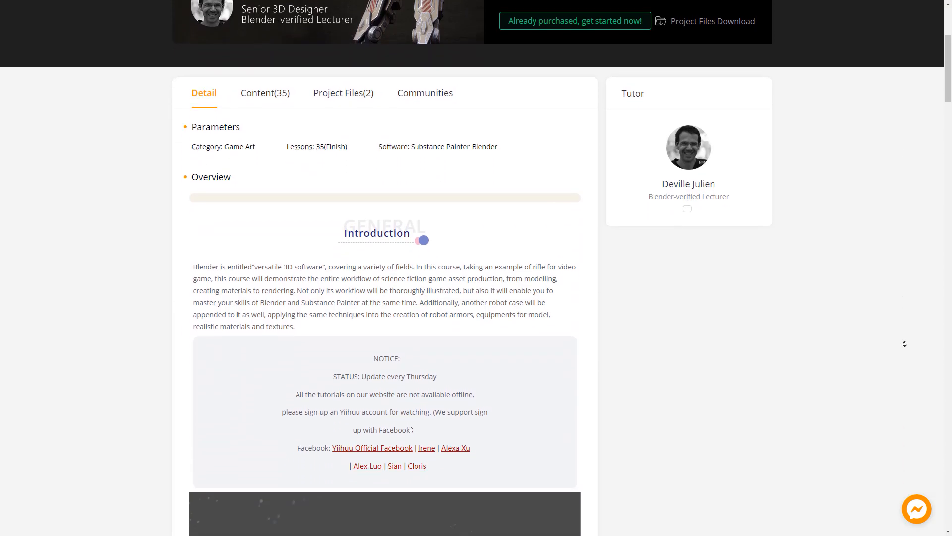
Add a cylinder and cube cutters and subtract them from the cube with Bool Tool Difference
scroll("down", 3)
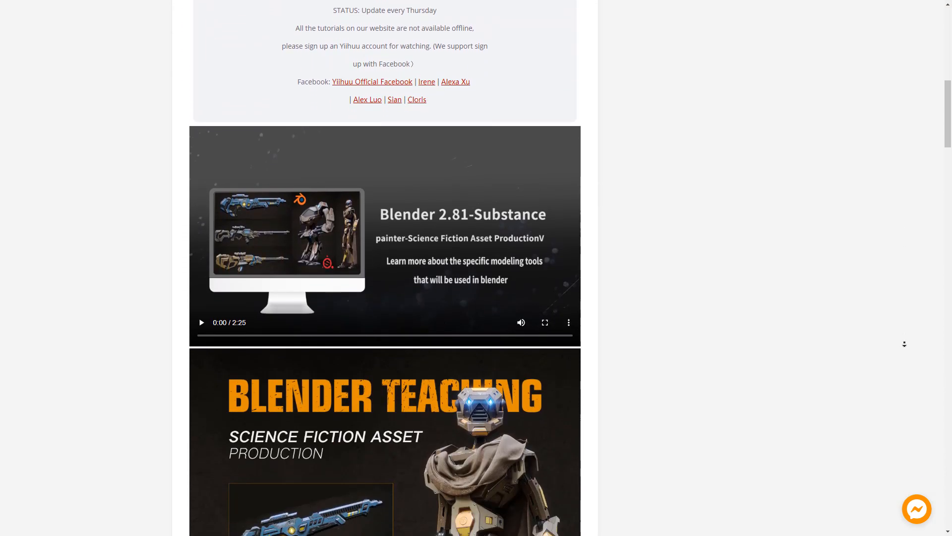
scroll("down", 3)
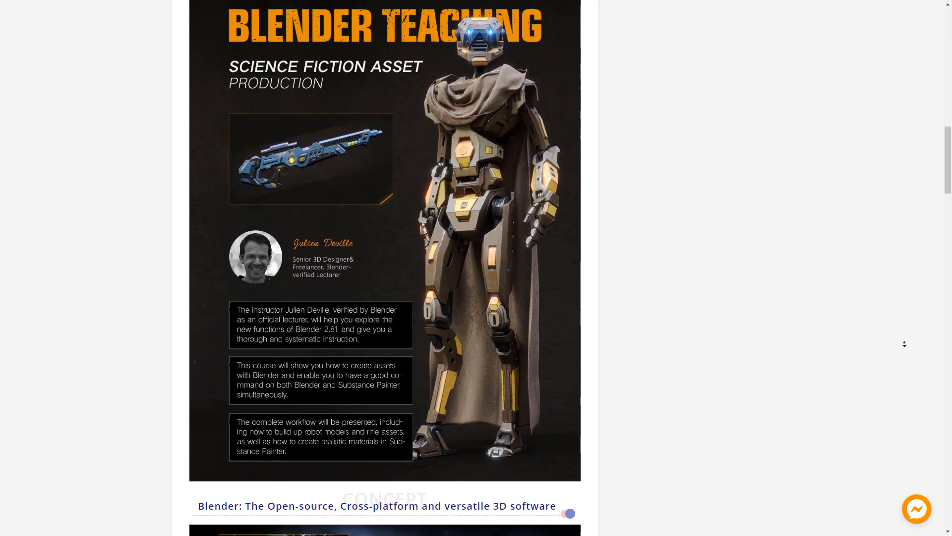
scroll("down", 3)
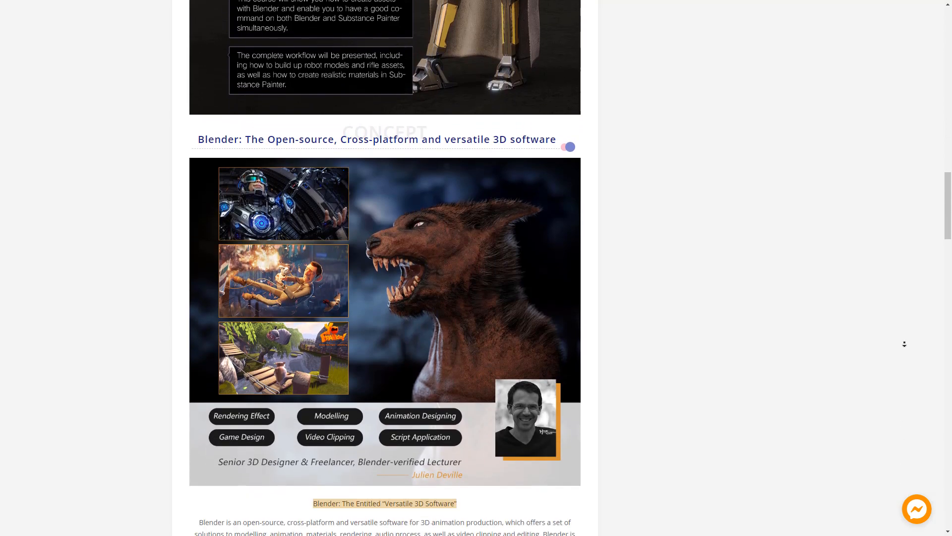
scroll("down", 3)
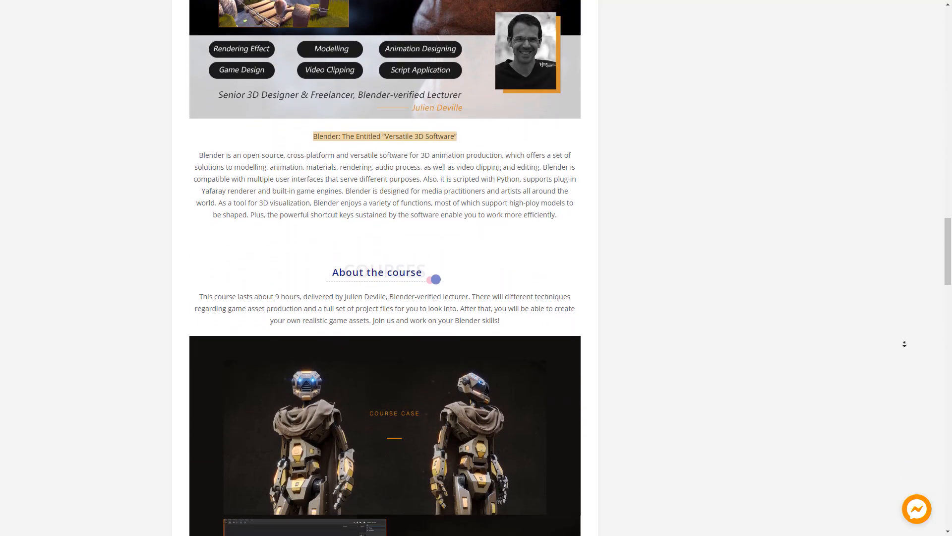
scroll("down", 3)
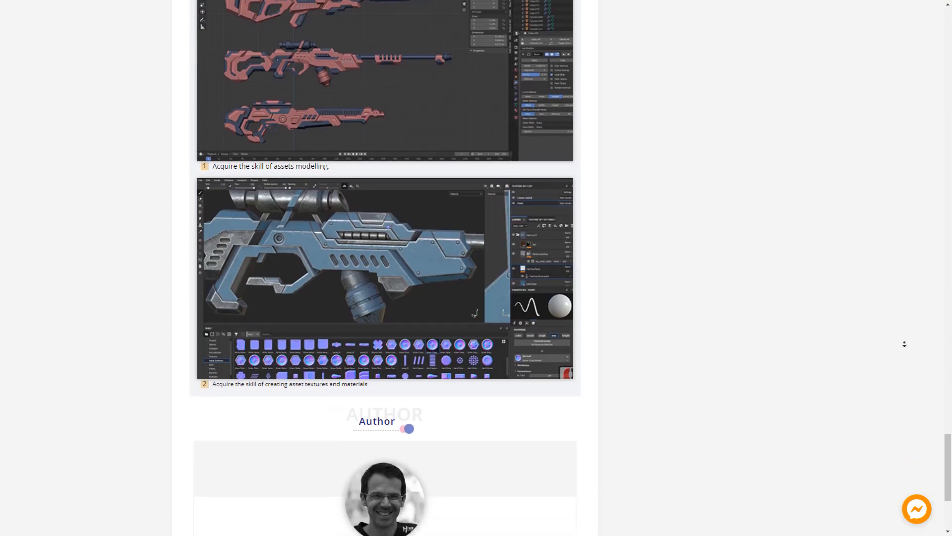
scroll("down", 3)
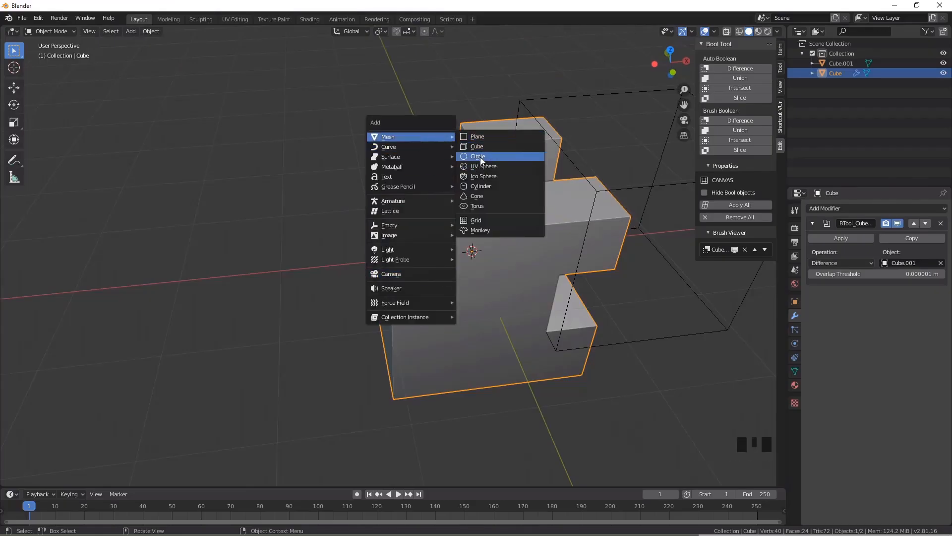
left_click(480, 185)
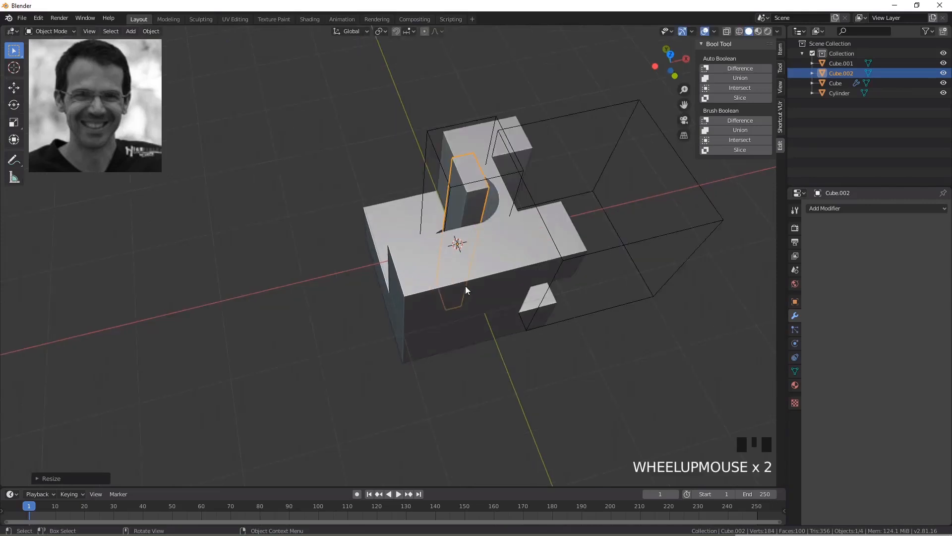
key("Tab")
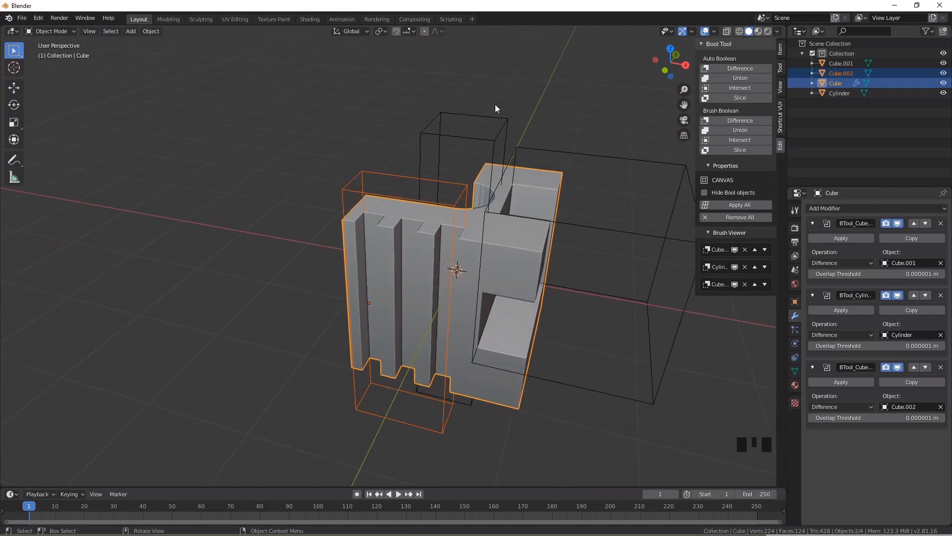
scroll("down", 3)
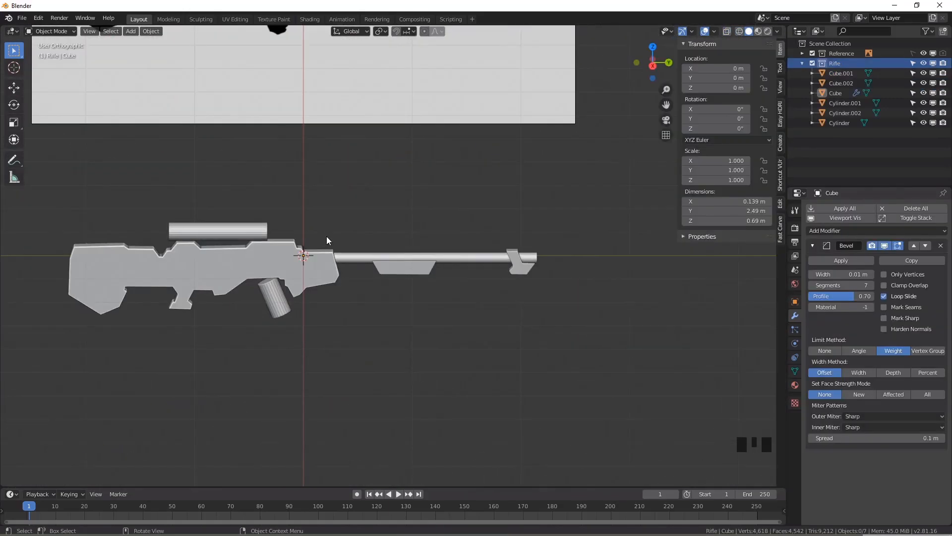
Model the rifle body, stock and loader and bevel their panels with weight-limited Bevel modifiers
left_click(841, 72)
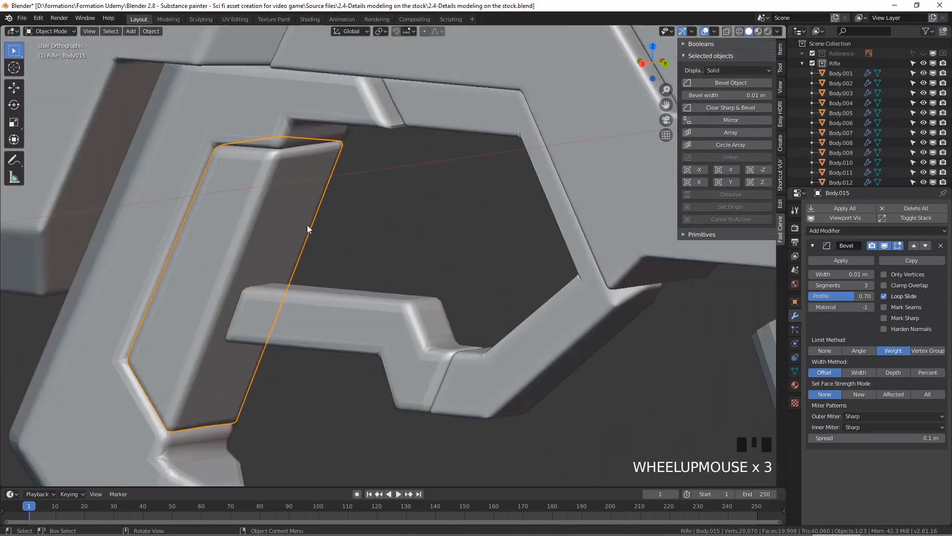
scroll("down", 3)
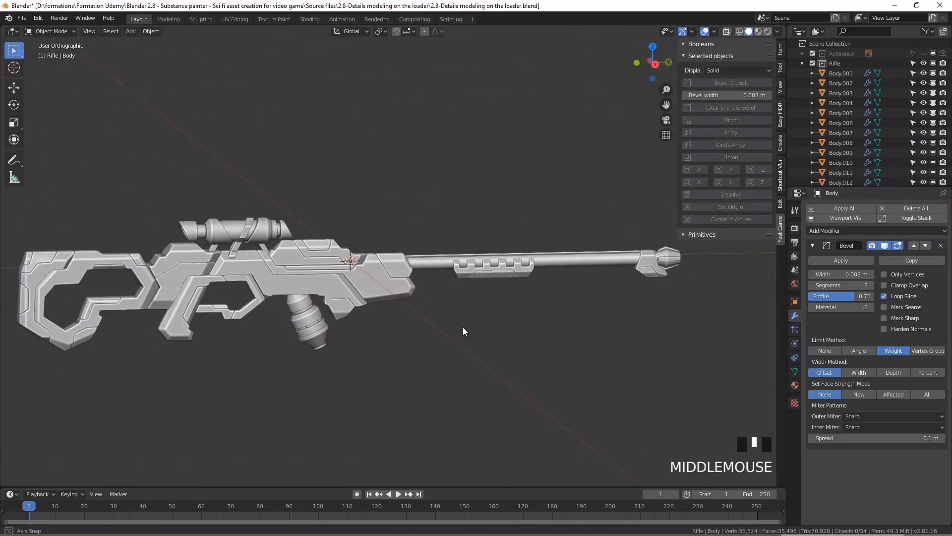
scroll("down", 3)
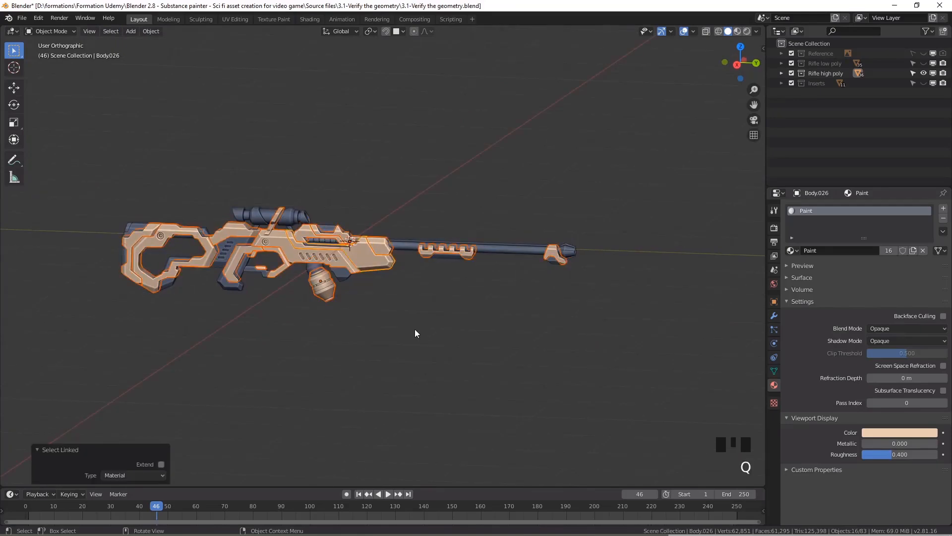
Unwrap the selected low-poly rifle mesh via UV > Unwrap and scale the islands
left_click(234, 19)
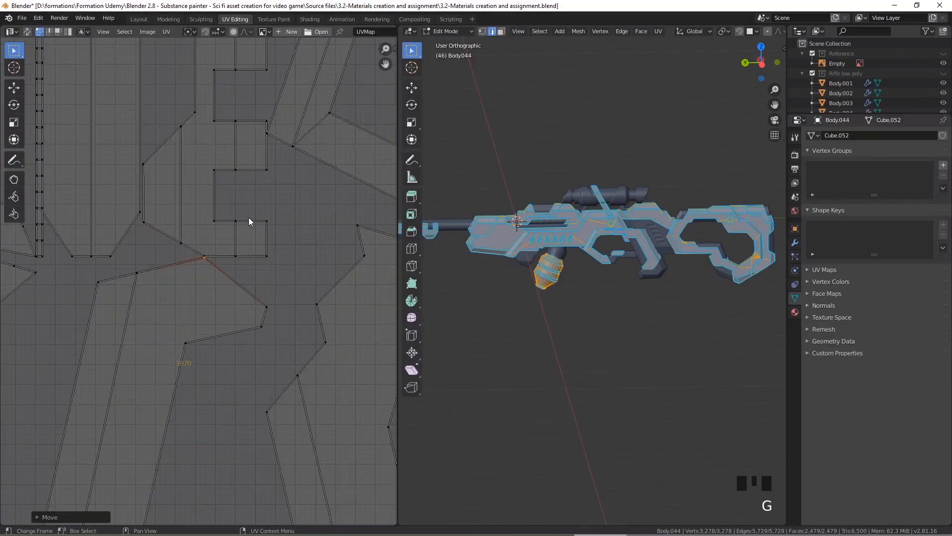
left_click(166, 31)
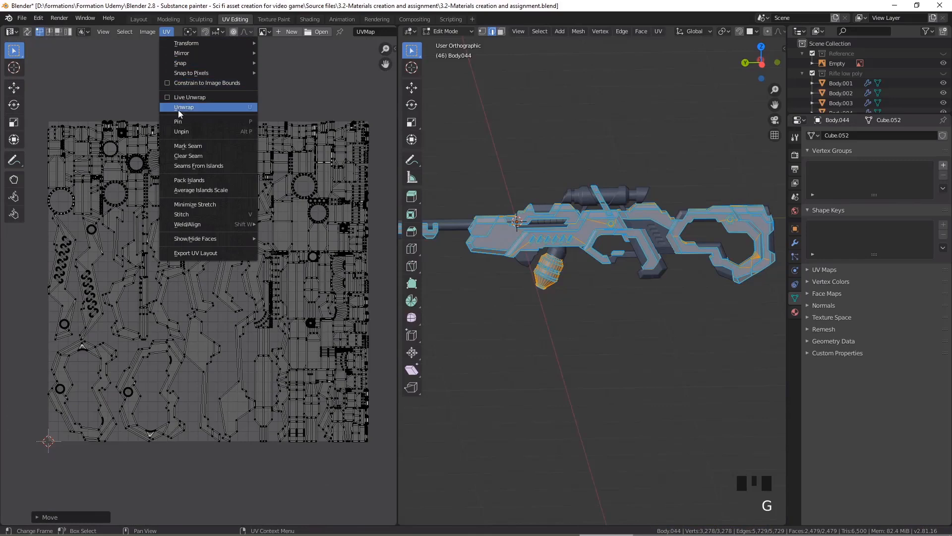
left_click(124, 31)
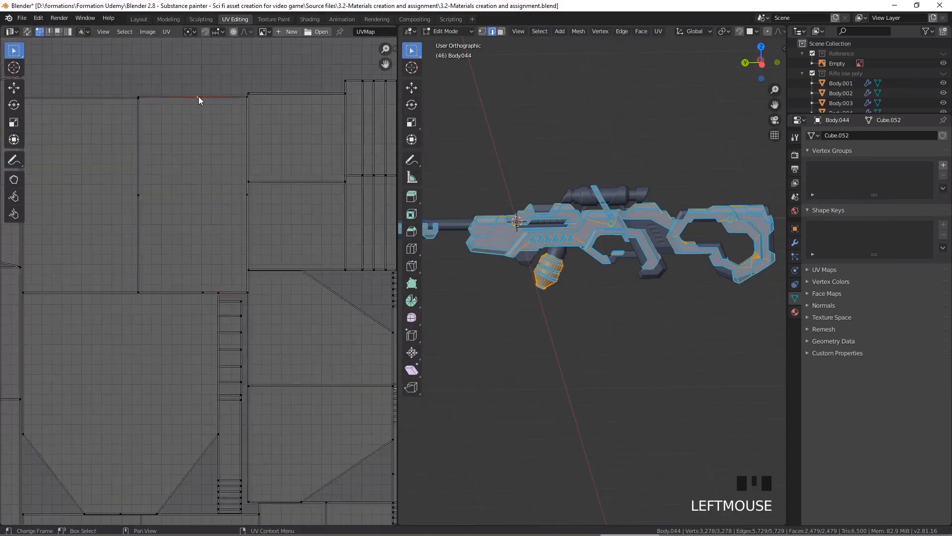
key("s")
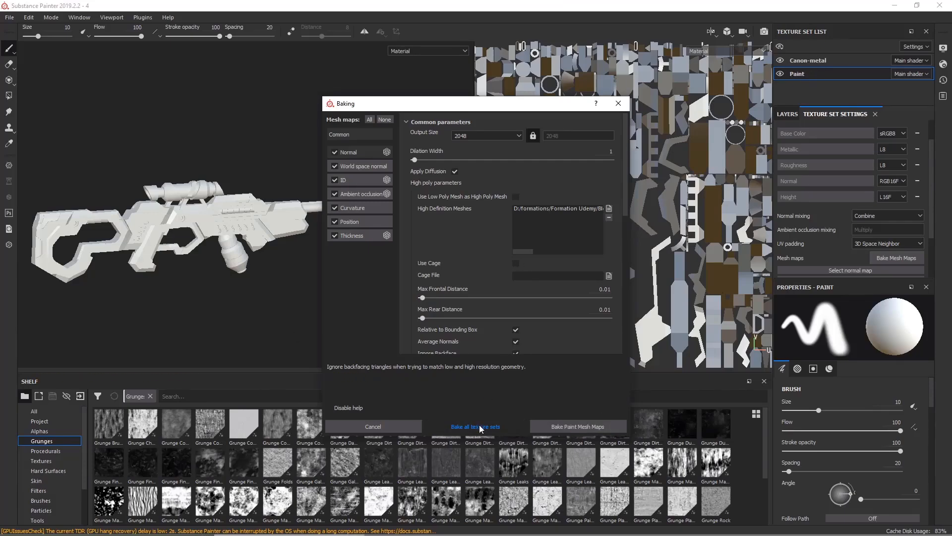
Bake mesh maps for all texture sets, dismiss the report and reopen the bake settings
left_click(476, 427)
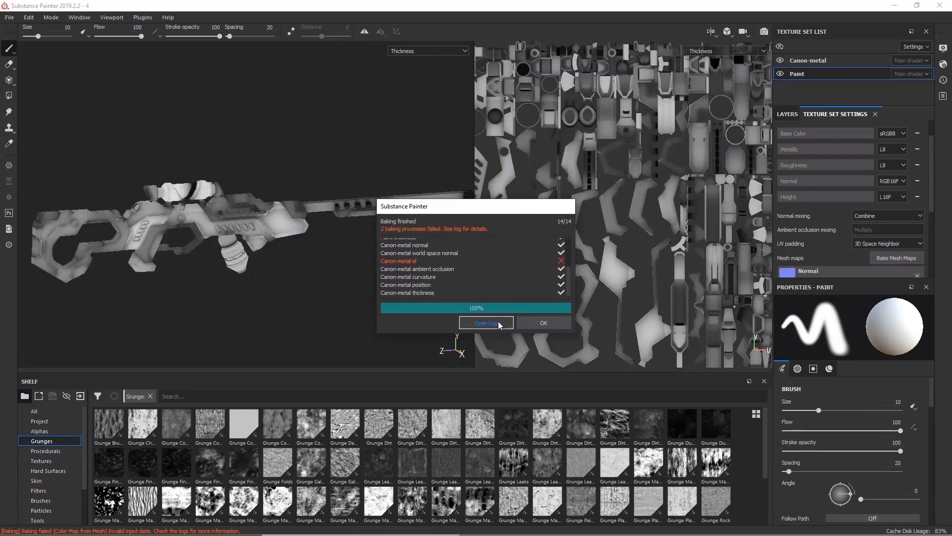
left_click(542, 322)
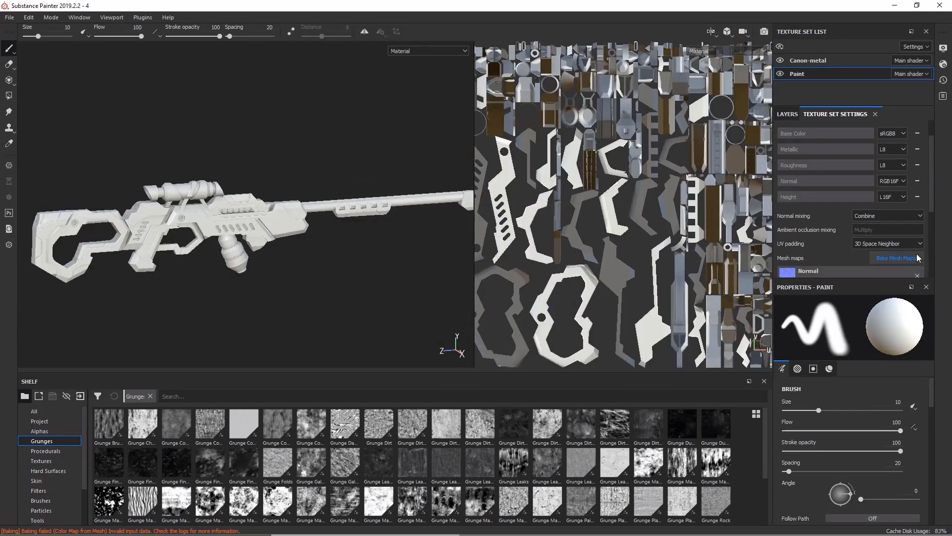
left_click(896, 258)
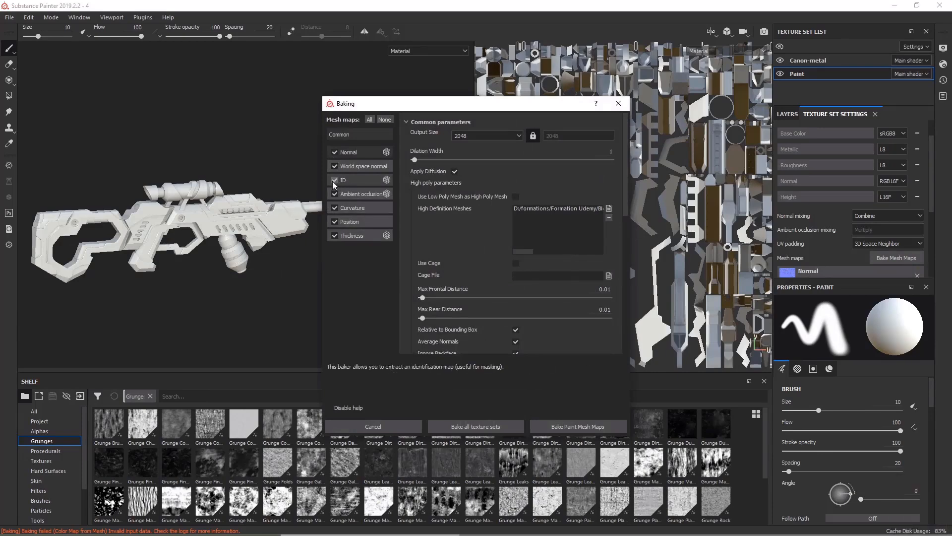
Untick the ID map bake, select the Gun-metal-sci-fi layer and enable viewport post effects
left_click(373, 426)
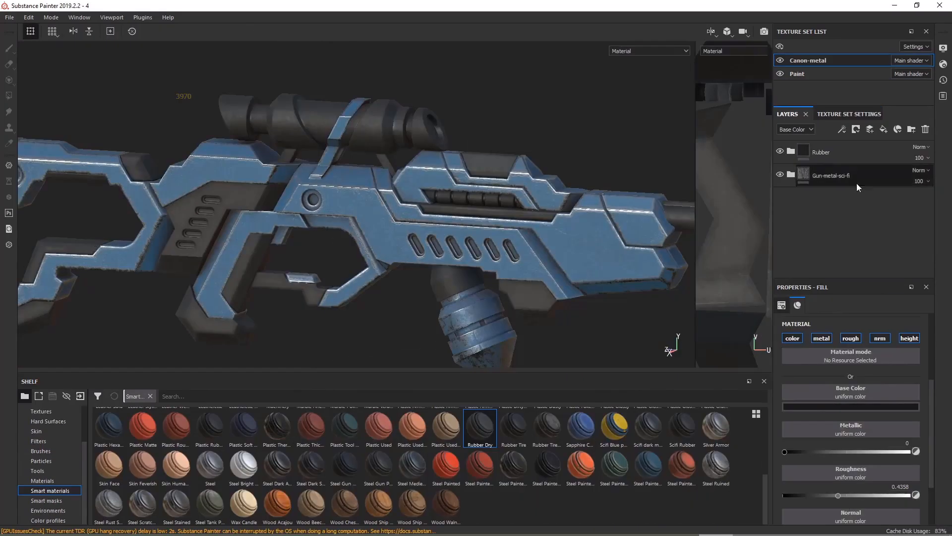
left_click(821, 151)
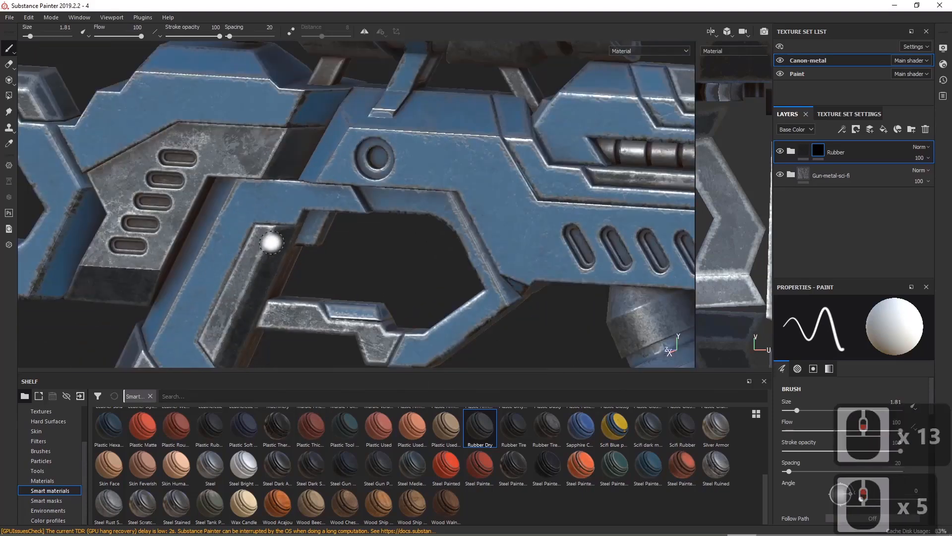
left_click_drag(364, 243, 359, 219)
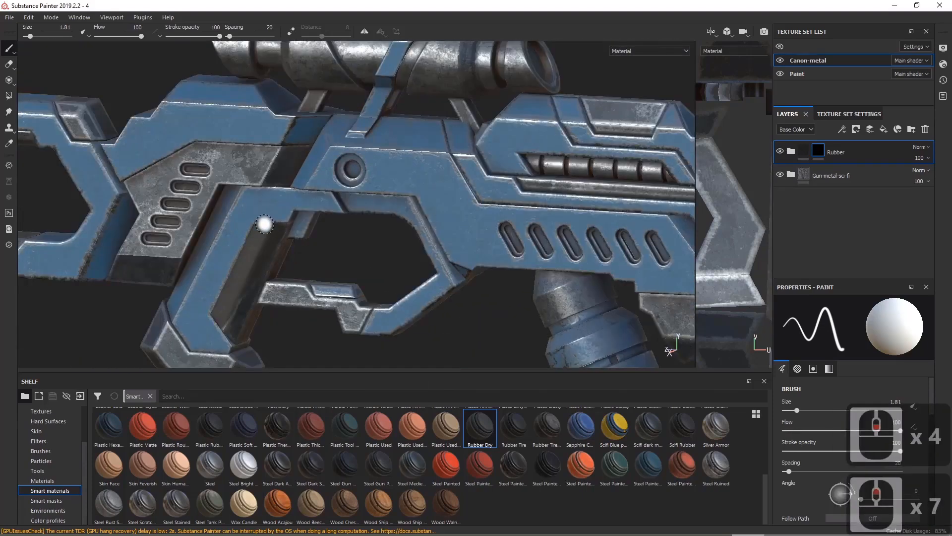
left_click(44, 460)
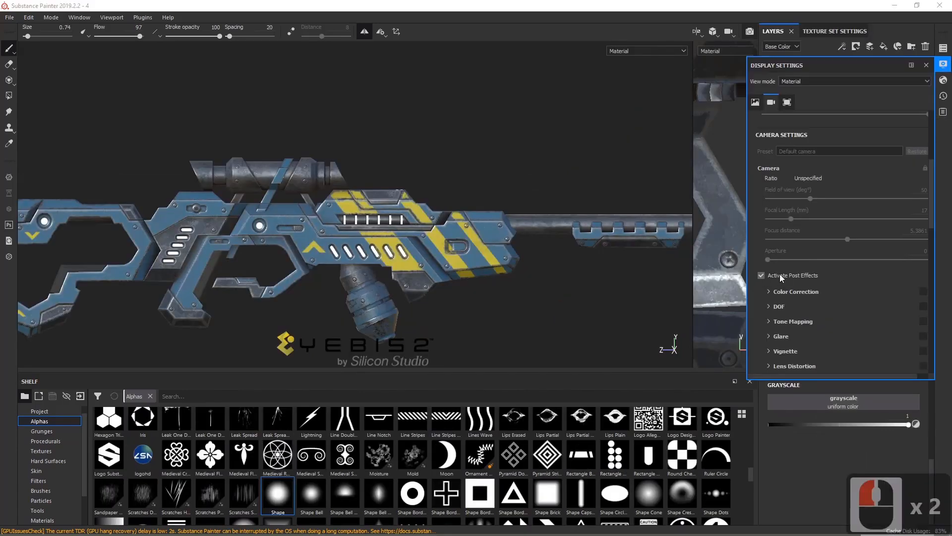
Hide the Stripes layer and fill with Camo Woodland at UV scale 3.38
left_click(761, 275)
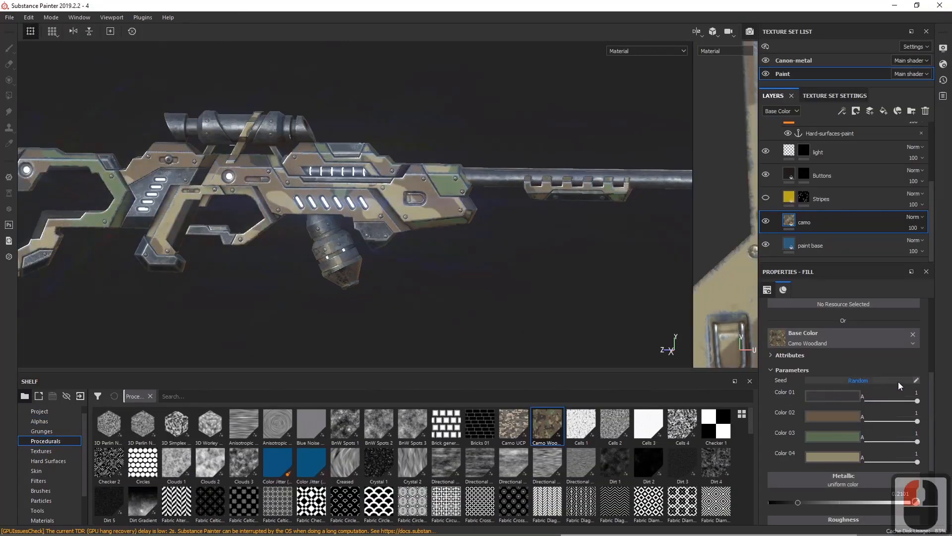
left_click(857, 380)
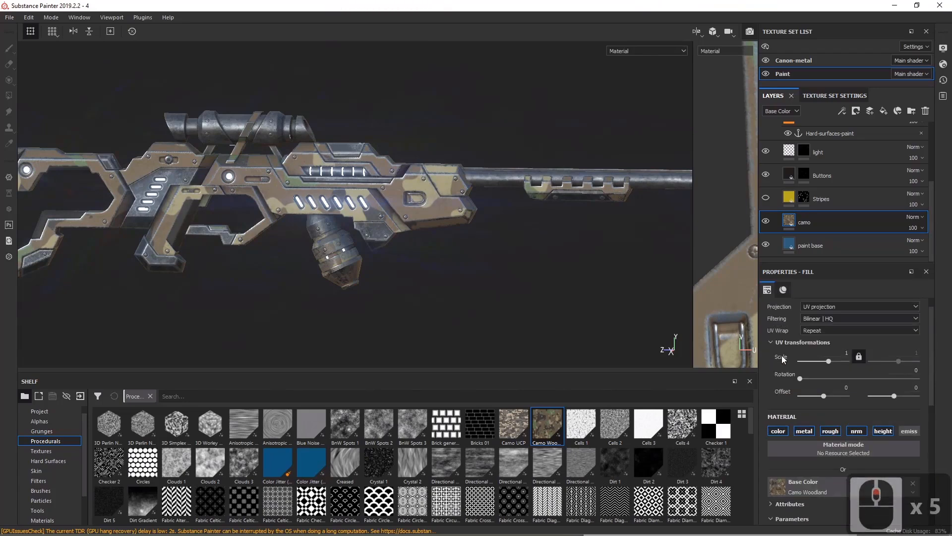
left_click_drag(829, 361, 831, 378)
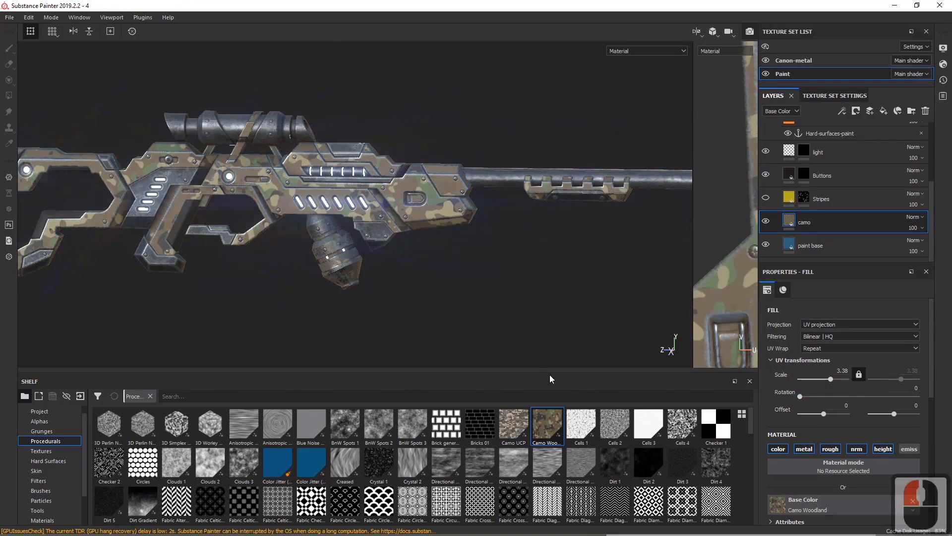
left_click(512, 423)
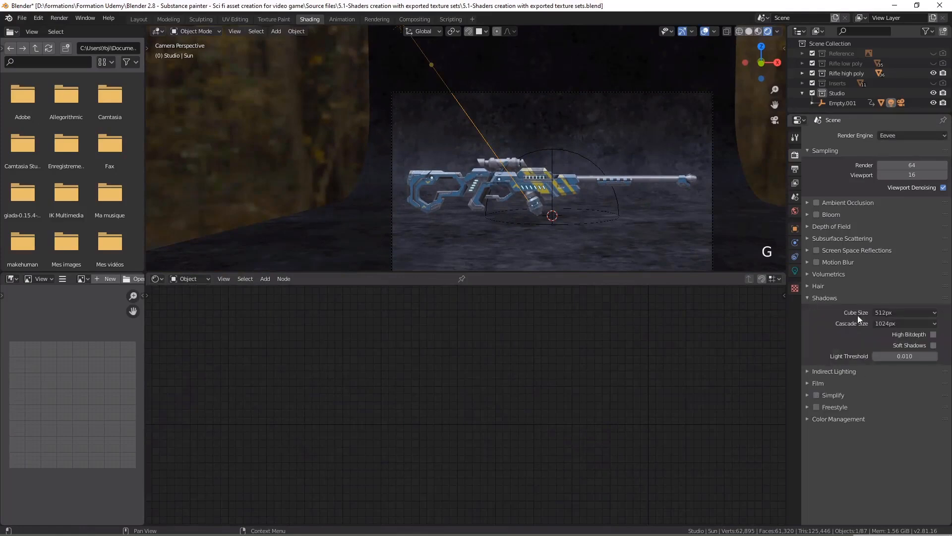
Leave camera view and show the Sun lamp's Object Data light properties
scroll("down", 3)
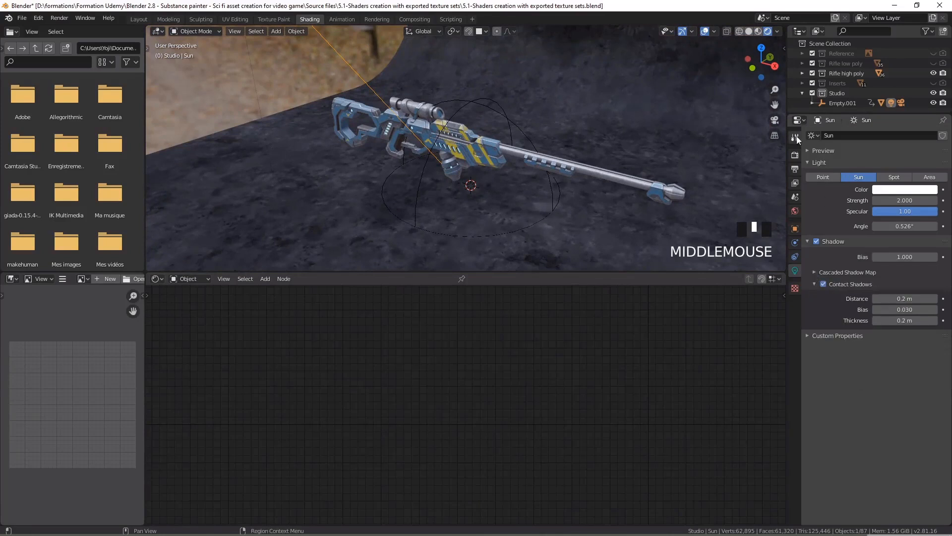
left_click(795, 139)
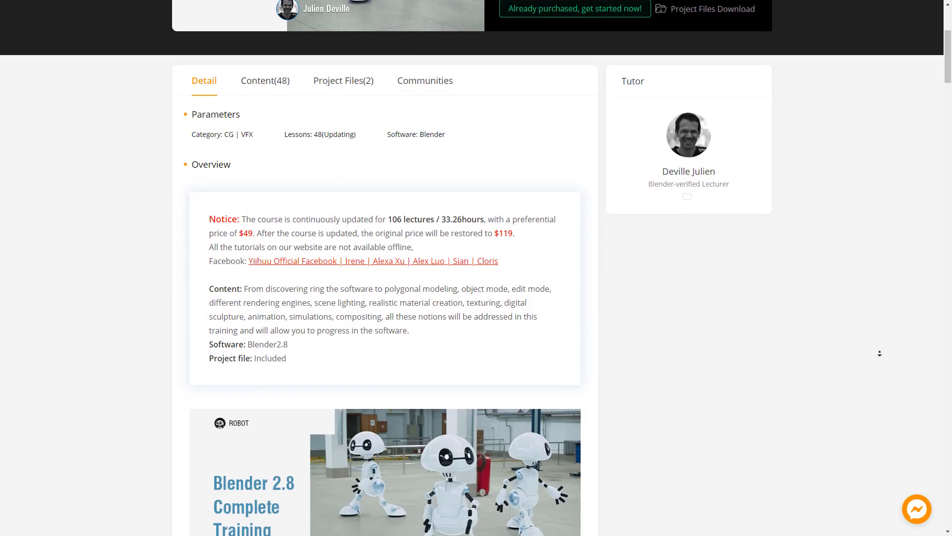
Scroll the Blender 2.8 Complete Training page down to the 'What can we learn' section
scroll("down", 3)
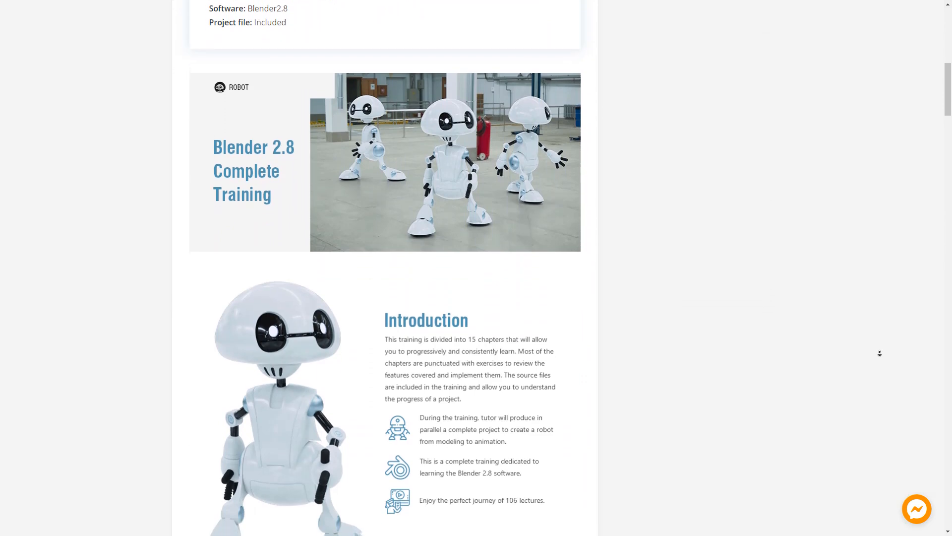
scroll("down", 3)
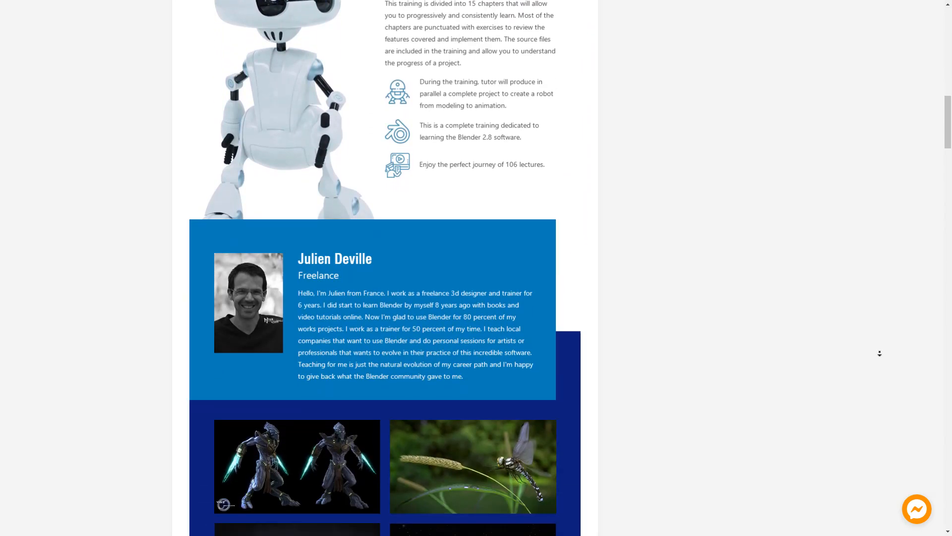
scroll("down", 3)
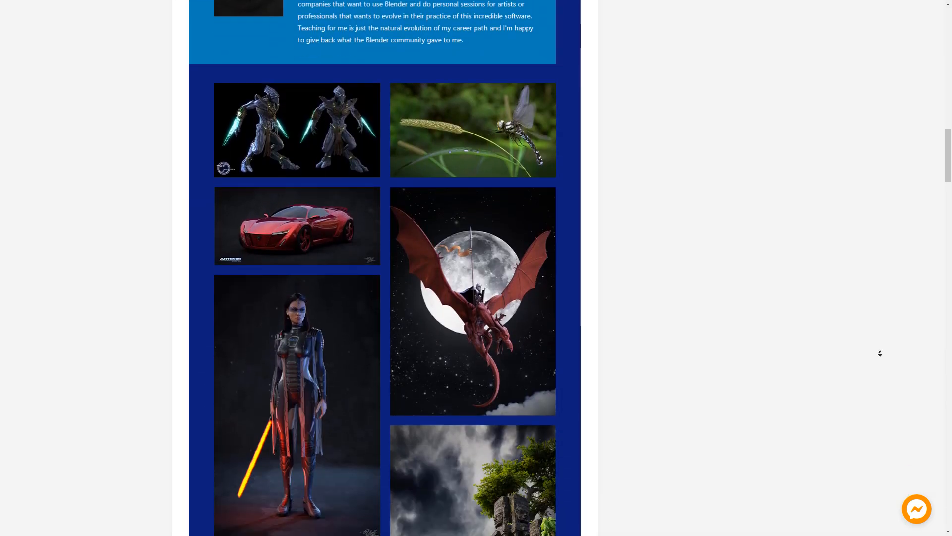
scroll("down", 3)
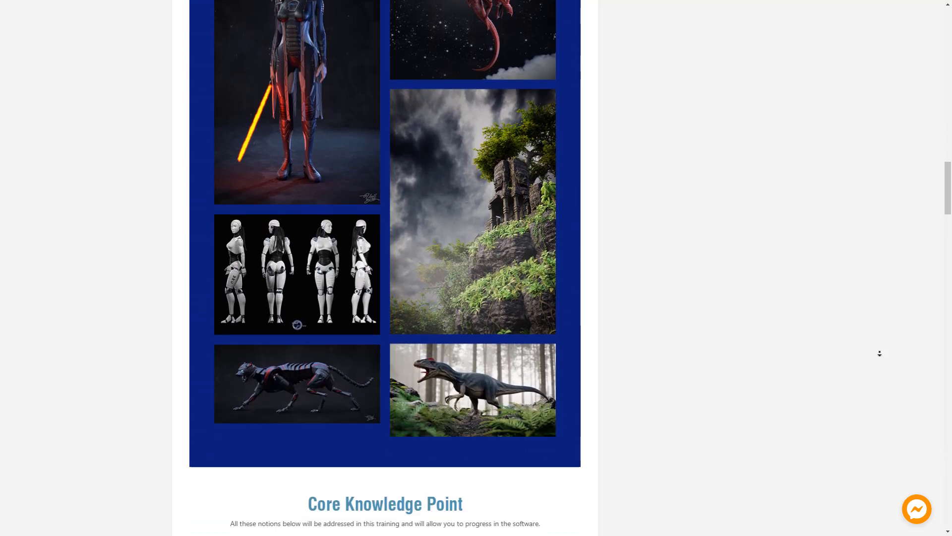
scroll("down", 3)
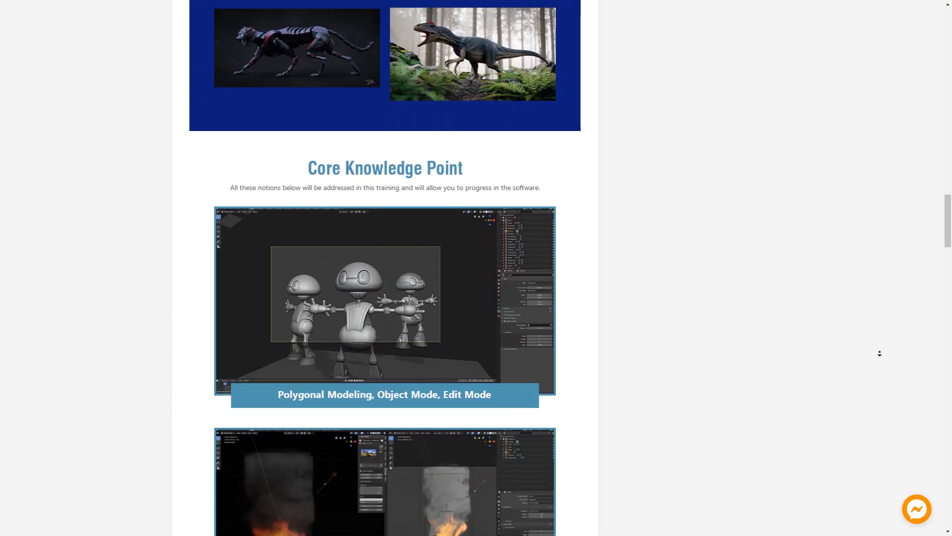
scroll("down", 3)
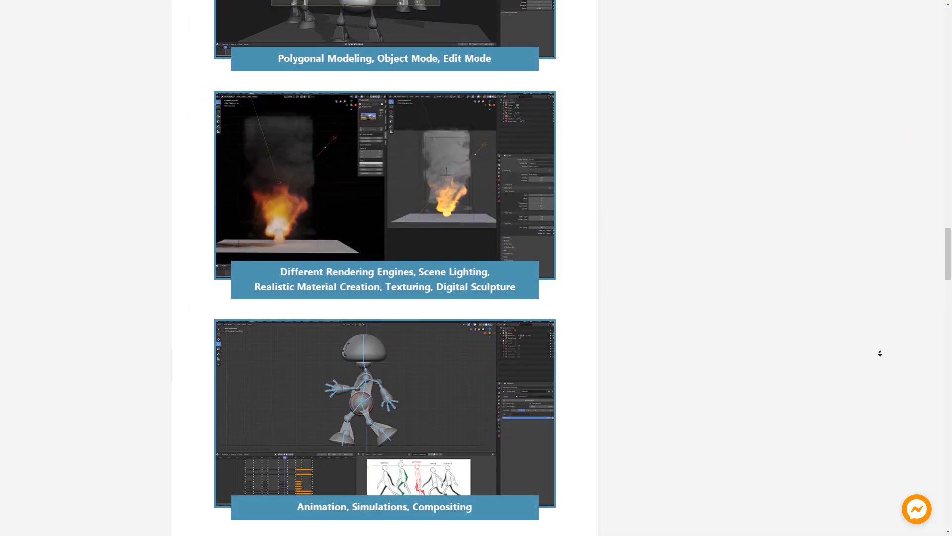
scroll("down", 3)
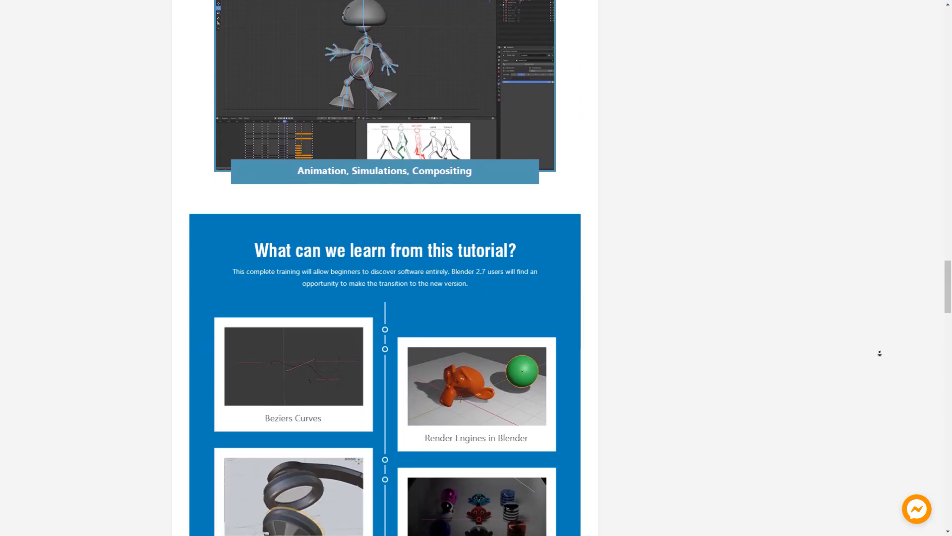
scroll("down", 3)
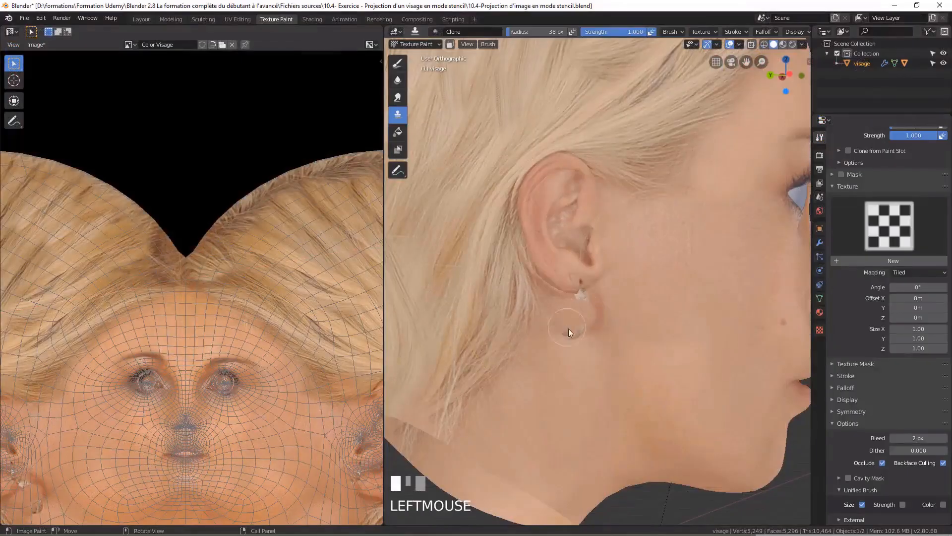
Sculpt scaly detail on the werewolf's neck, then move the plant curve's top point upward
left_click(396, 98)
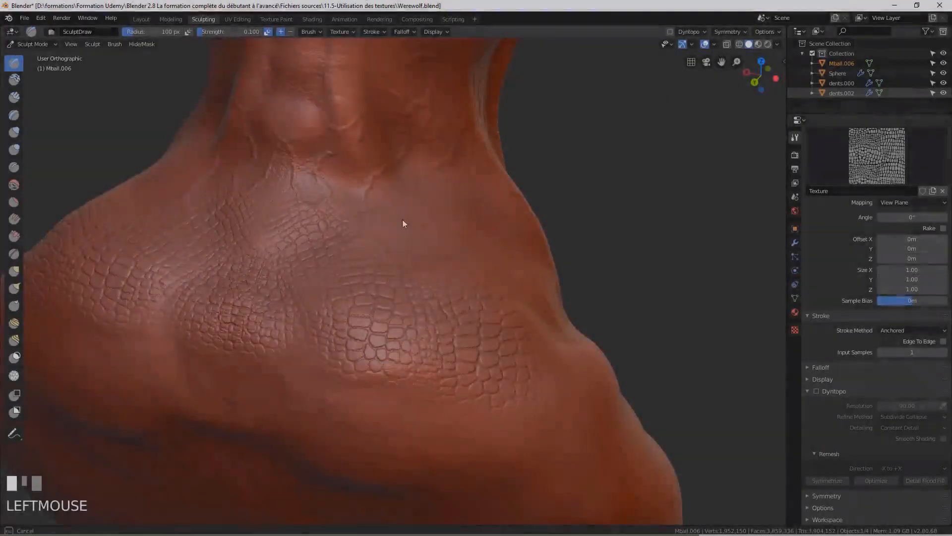
left_click_drag(402, 223, 363, 337)
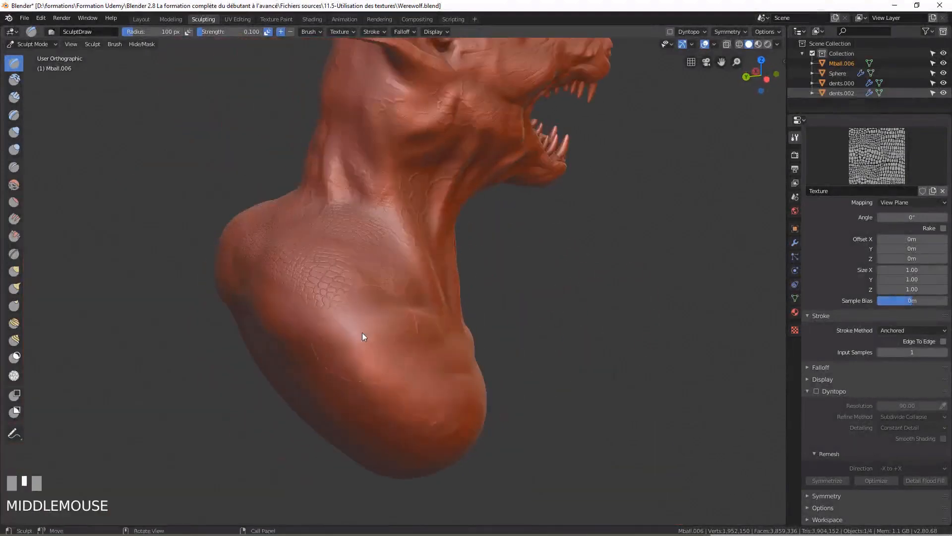
left_click_drag(364, 338, 461, 351)
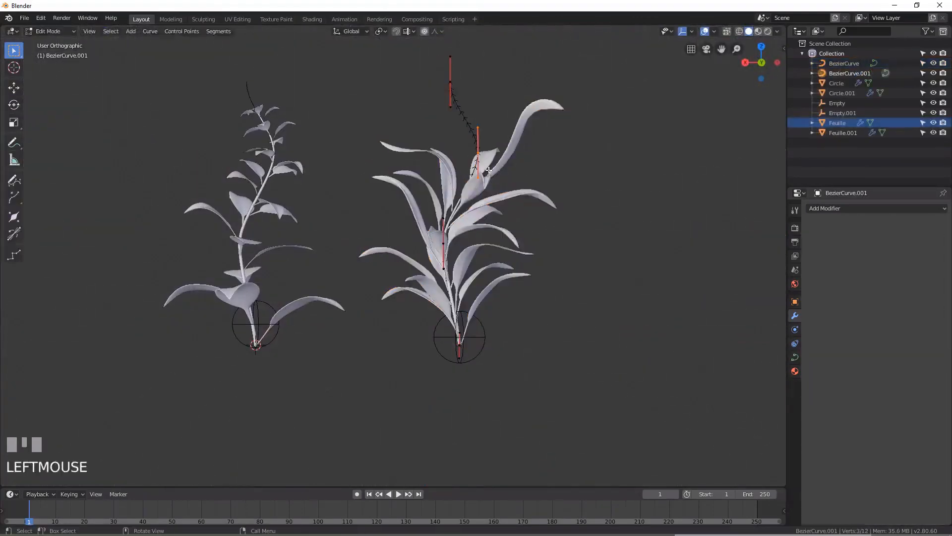
key("g")
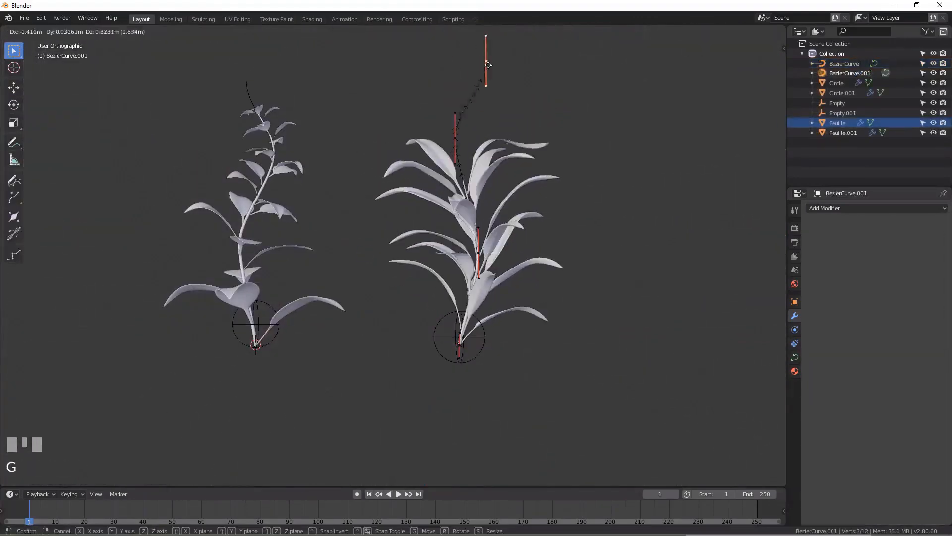